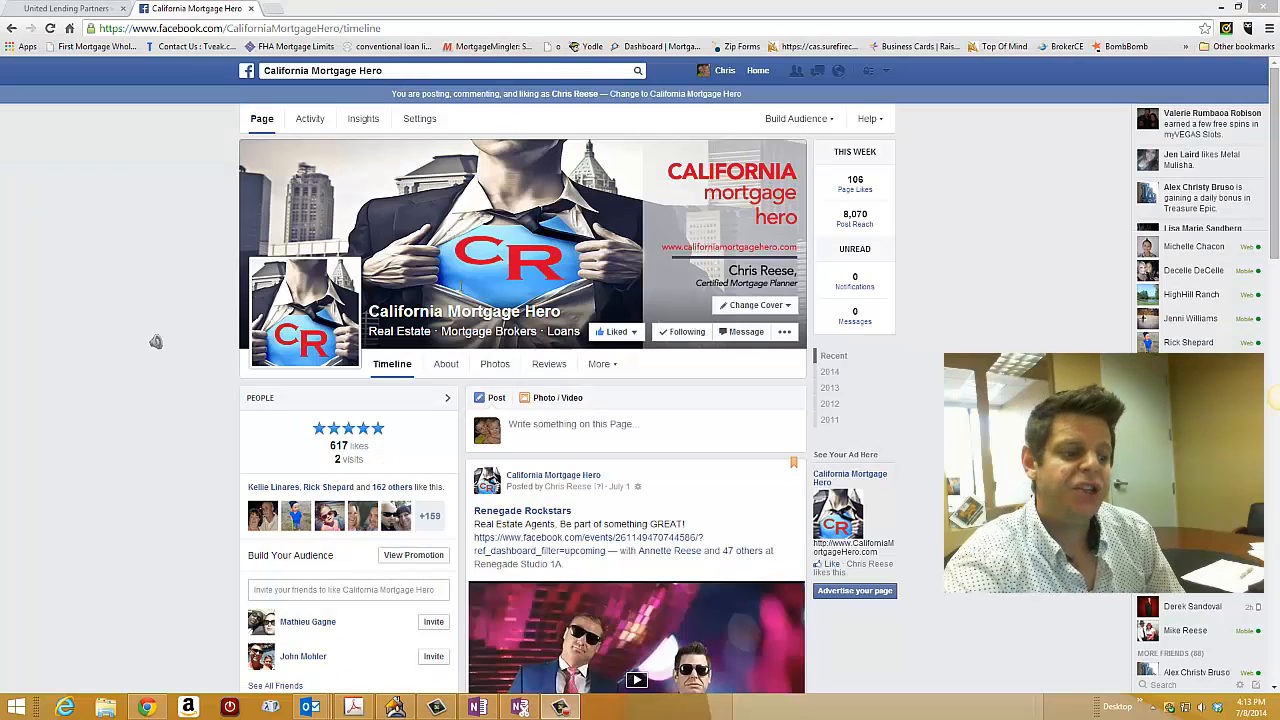
mouse_move(230, 446)
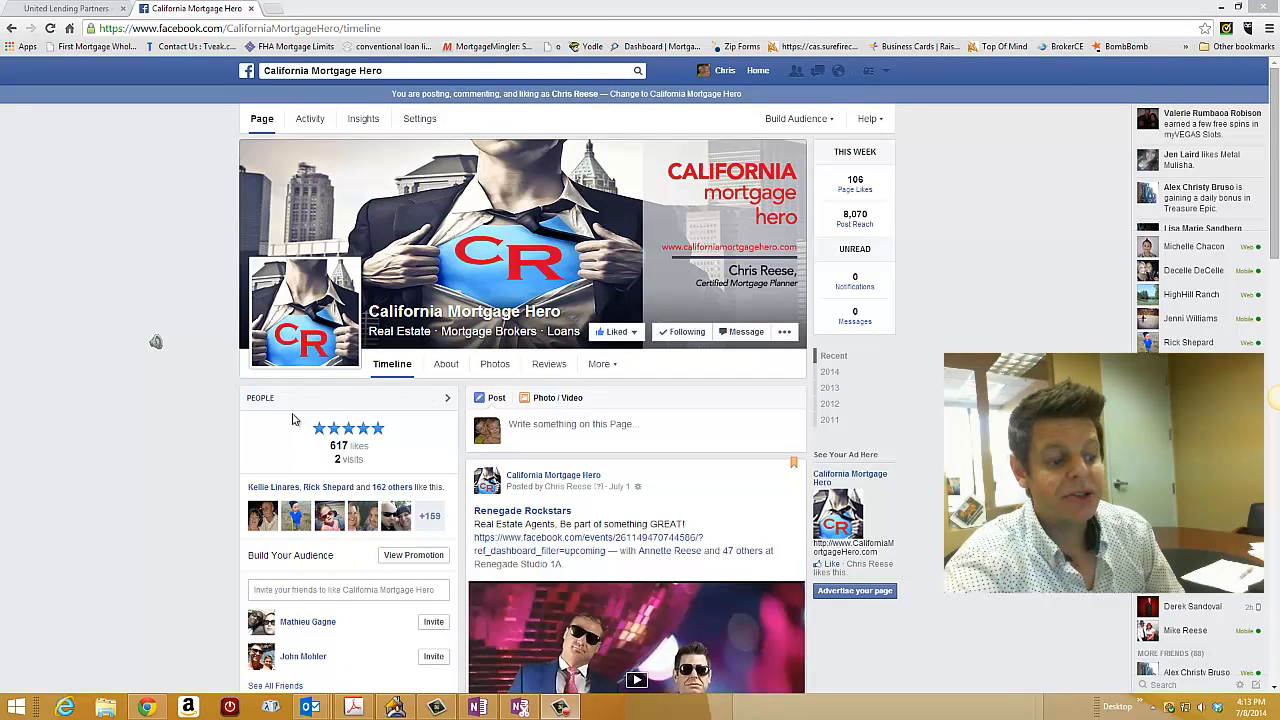
mouse_move(420, 464)
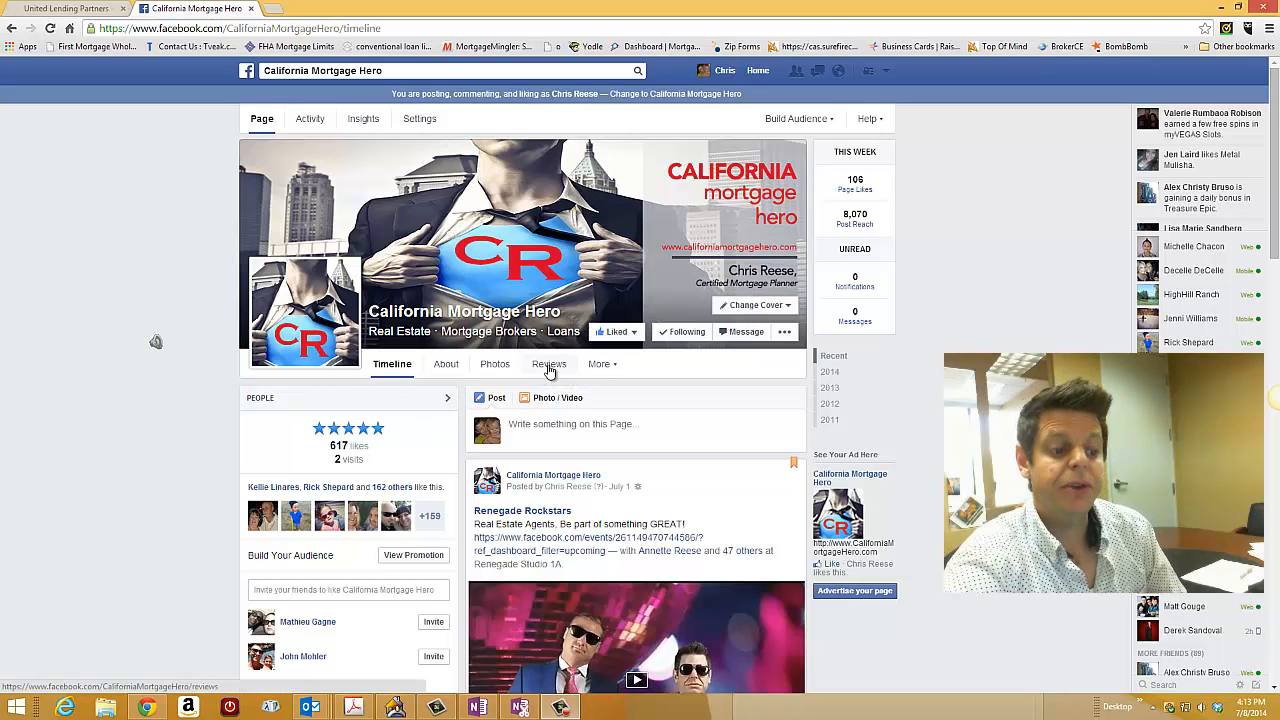
View the page's Reviews with the 5.0 average rating, then return to the Timeline
click(548, 364)
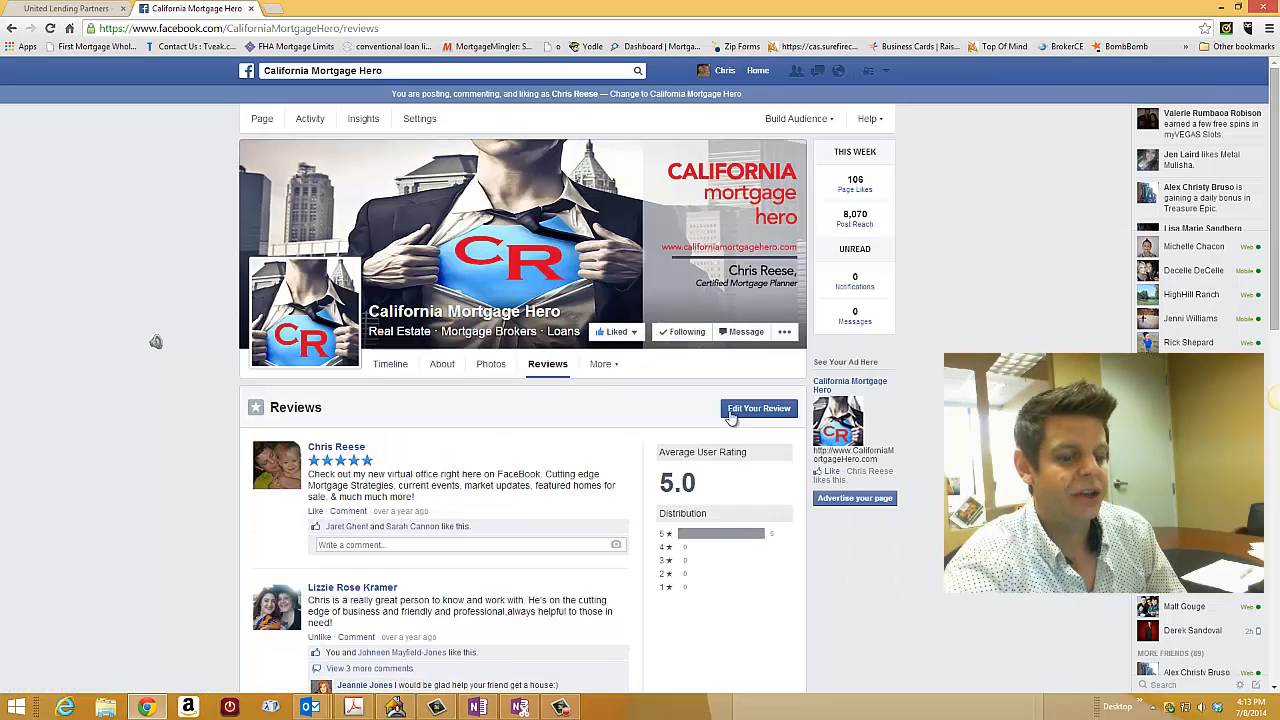
mouse_move(510, 436)
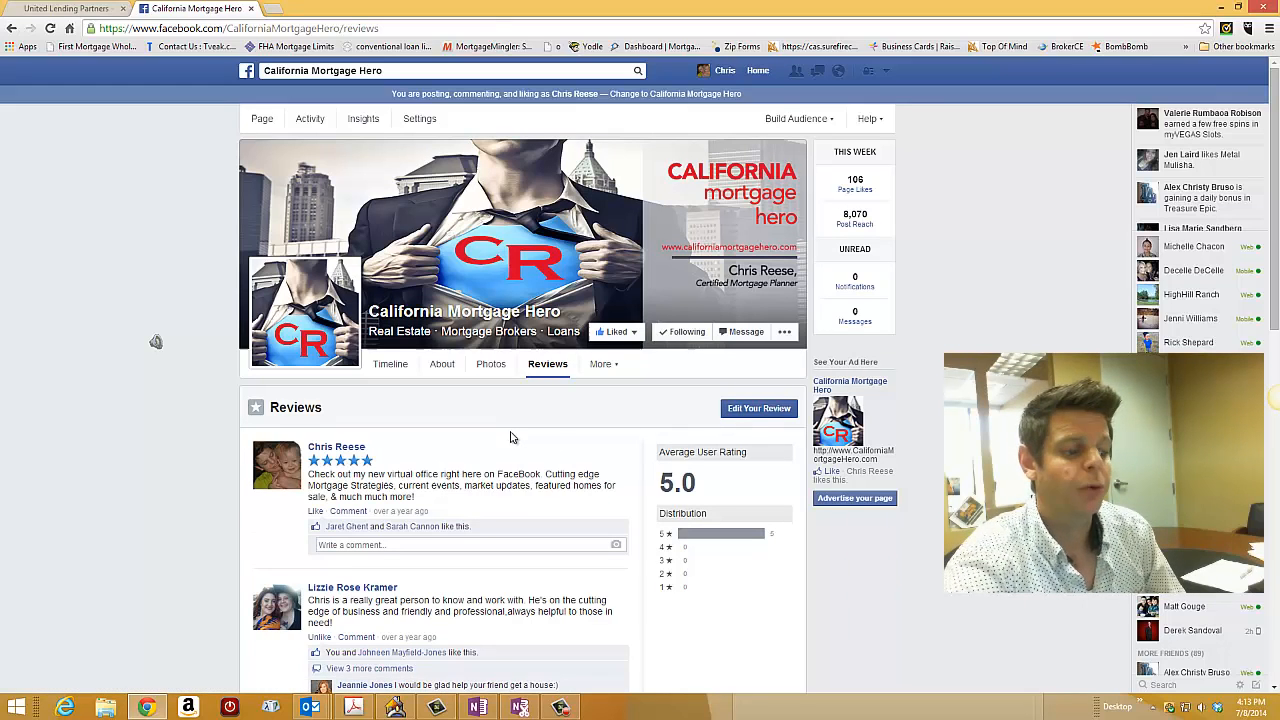
click(392, 364)
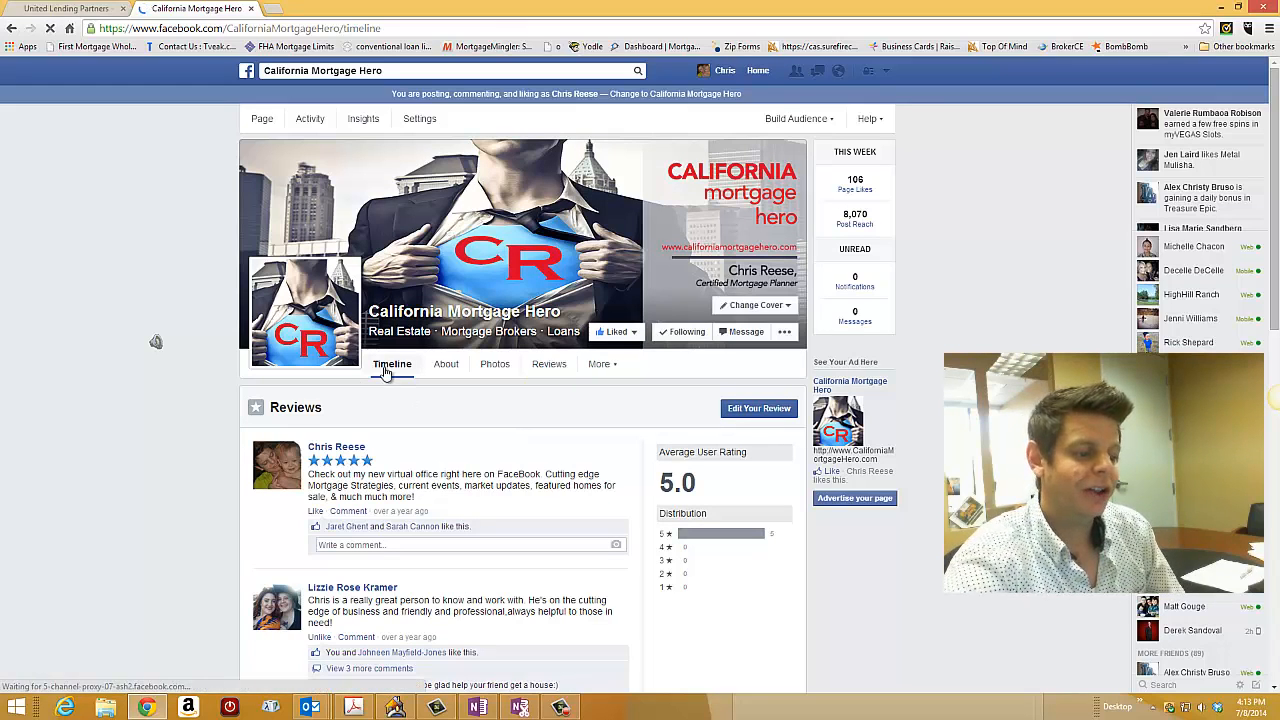